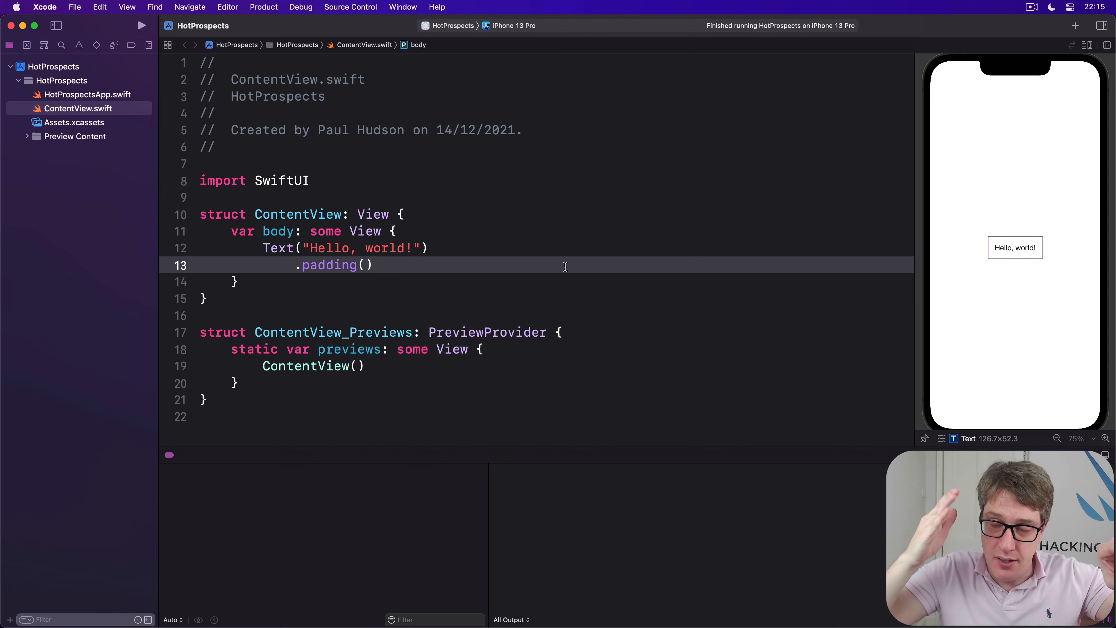
# Replace the placeholder Text with a TabView containing Text("Tab 1") and Text("Tab 2")
pyautogui.click(371, 265)
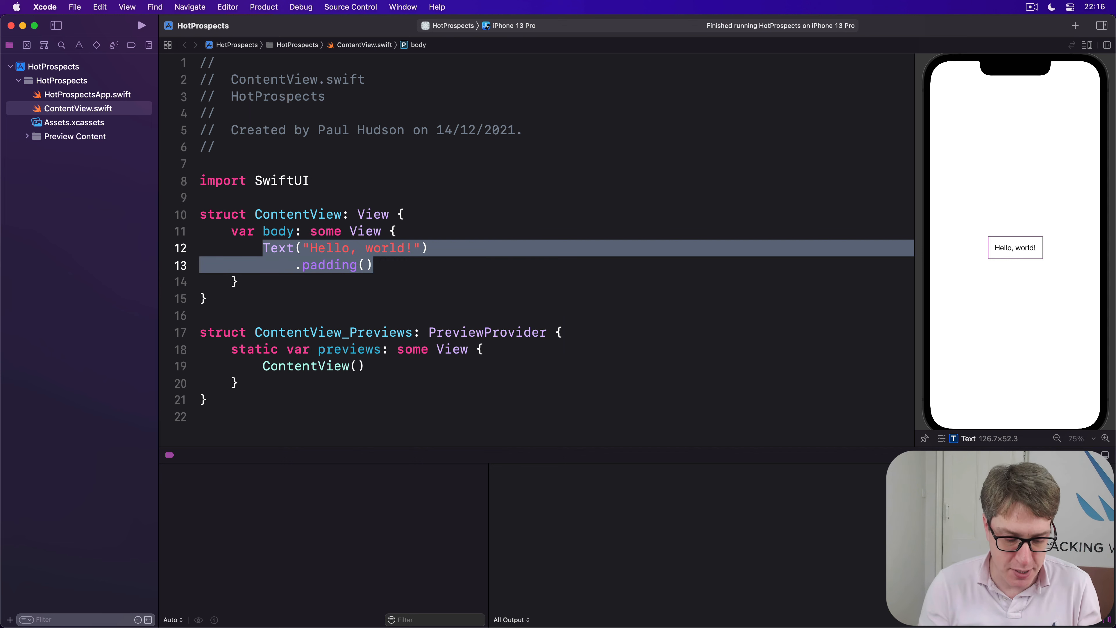
pyautogui.write('TabView {')
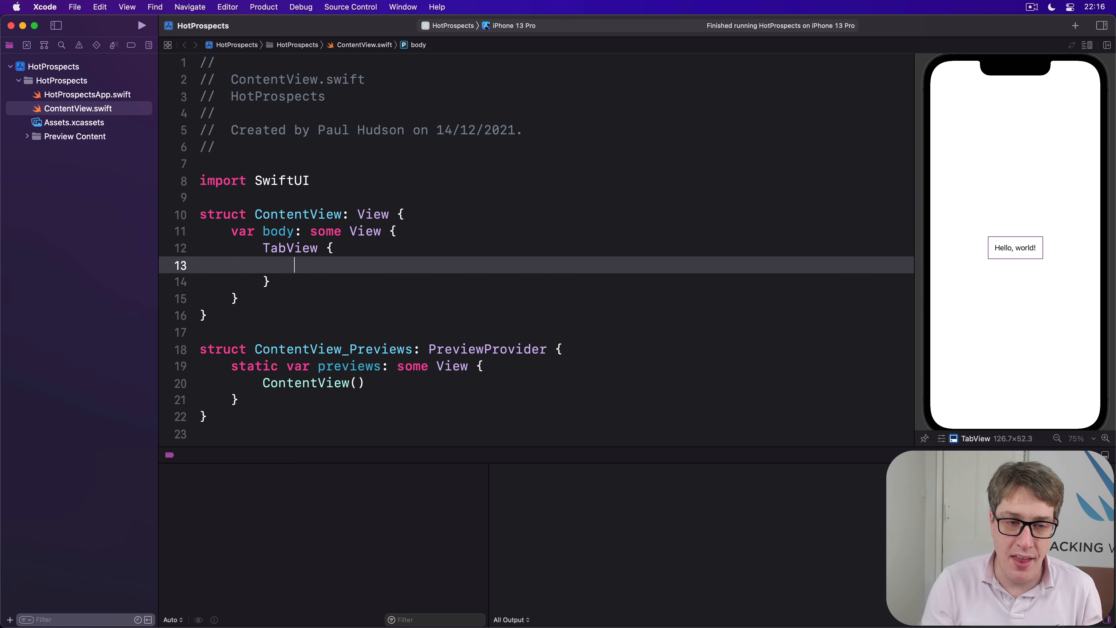
pyautogui.write('Text("T')
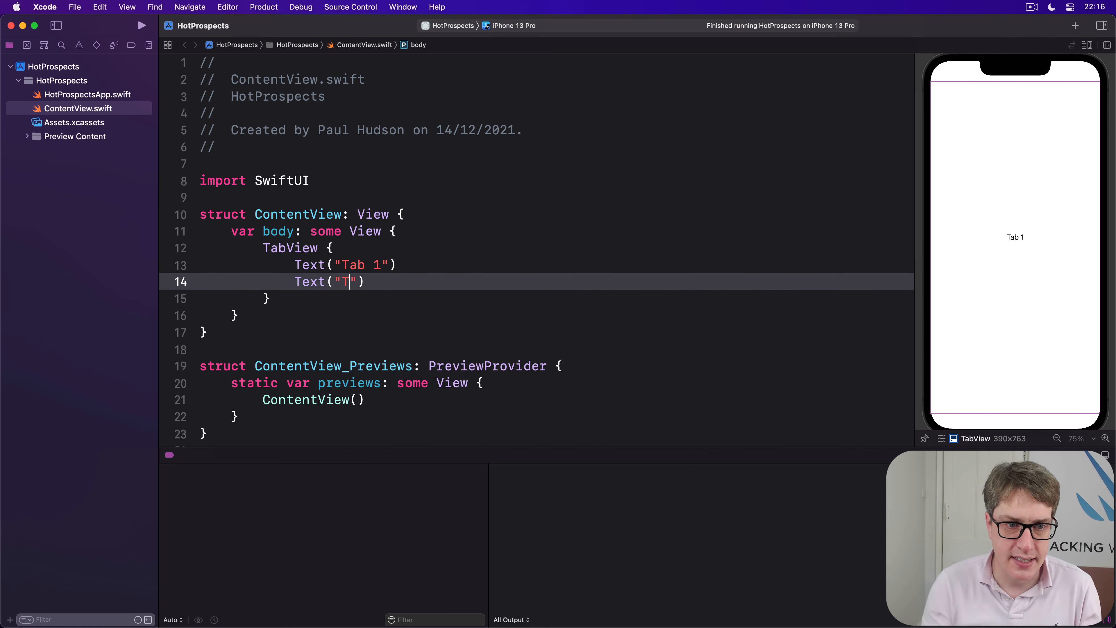
pyautogui.write('ab 2')
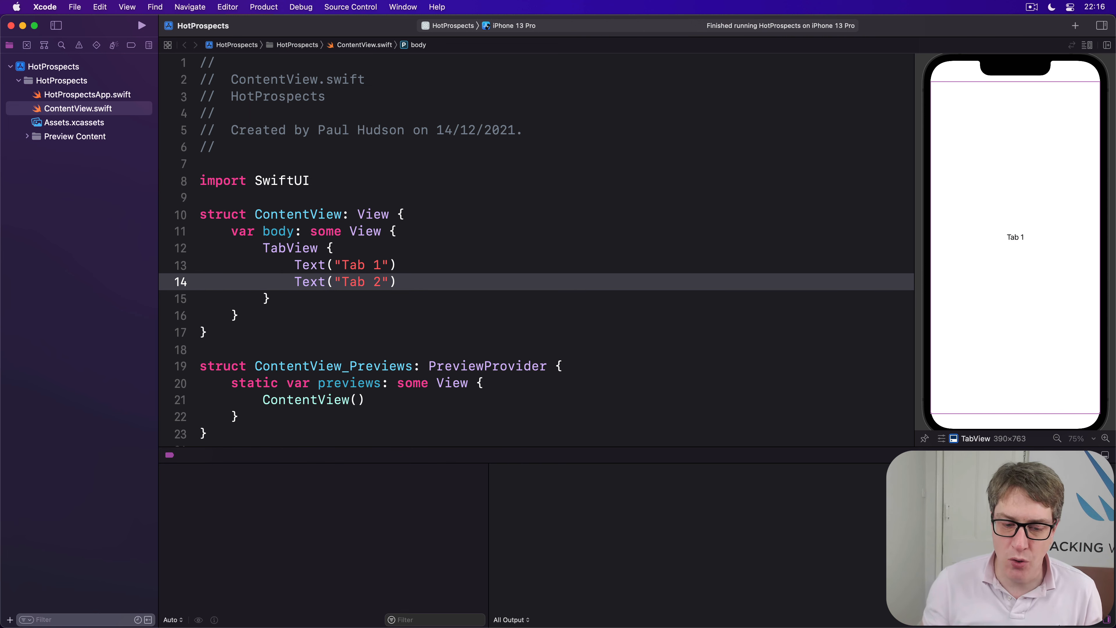
pyautogui.moveTo(294, 265); pyautogui.dragTo(396, 281)
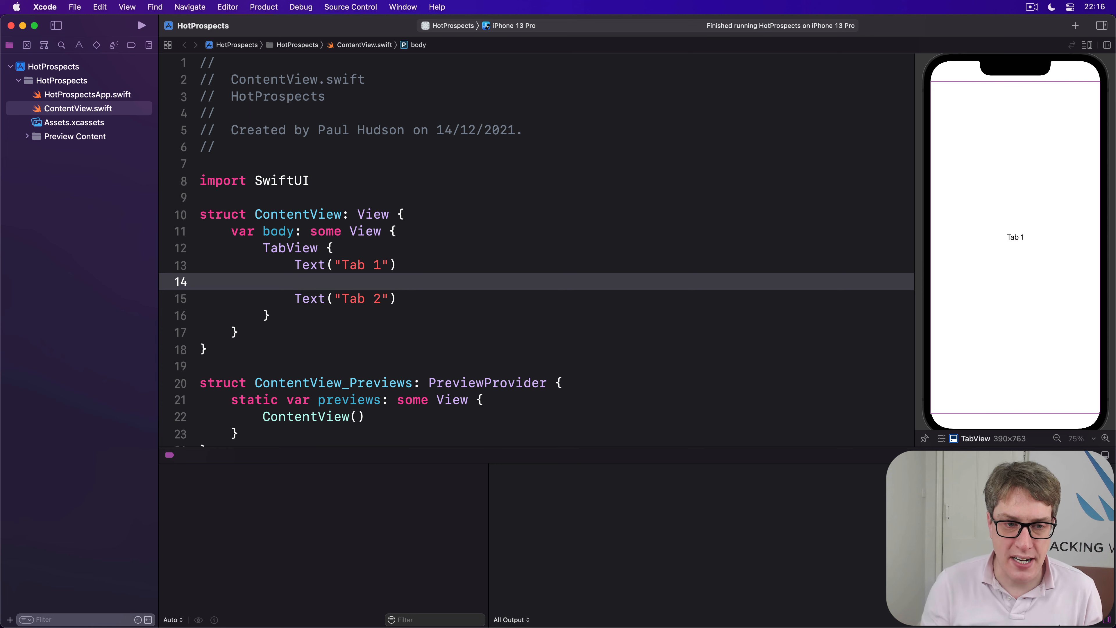
# Give Tab 1 a .tabItem with Label("One", systemImage: "star")
pyautogui.write('.tabItem')
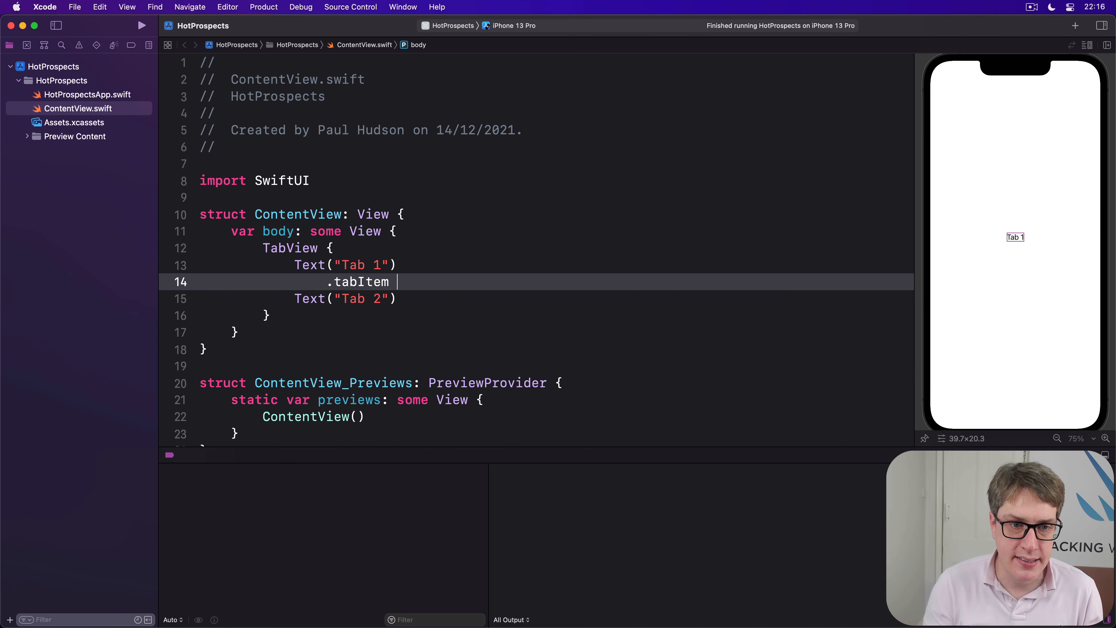
pyautogui.write('{')
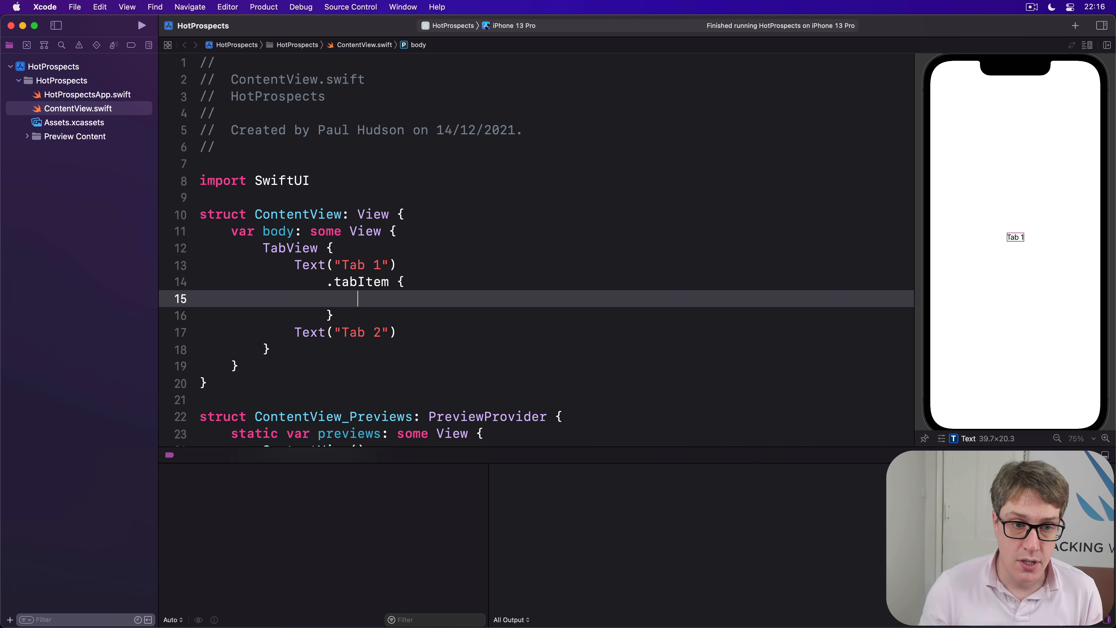
pyautogui.write('Label("One')
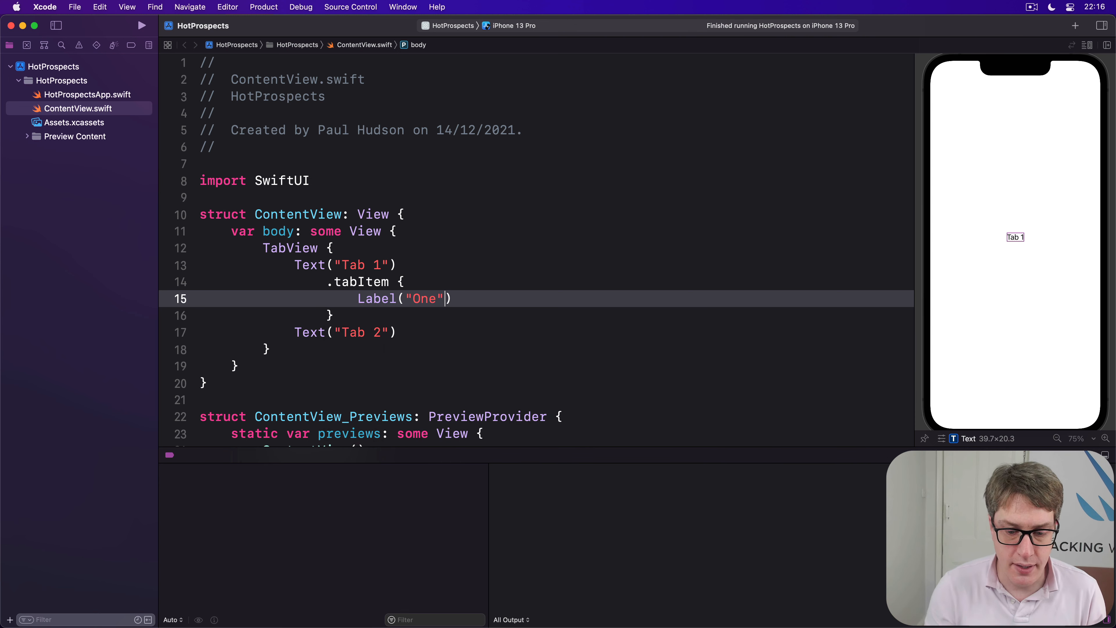
pyautogui.write(', systemImage: "star"')
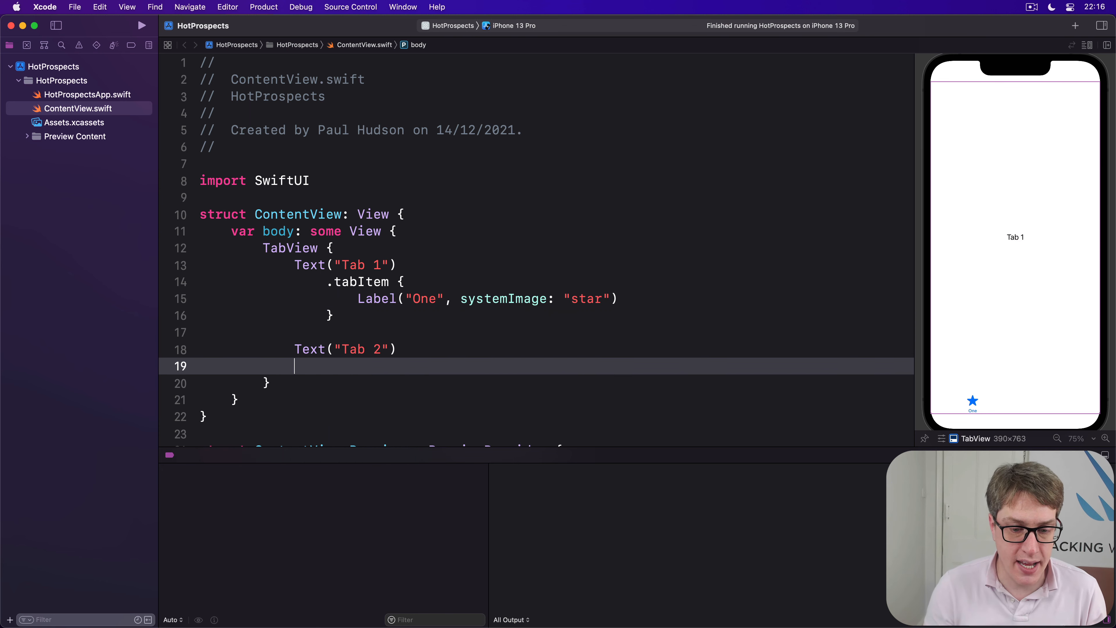
# Give Tab 2 a .tabItem with Label("Two", systemImage: "circle")
pyautogui.write('.tabIOt')
pyautogui.write('Label(')
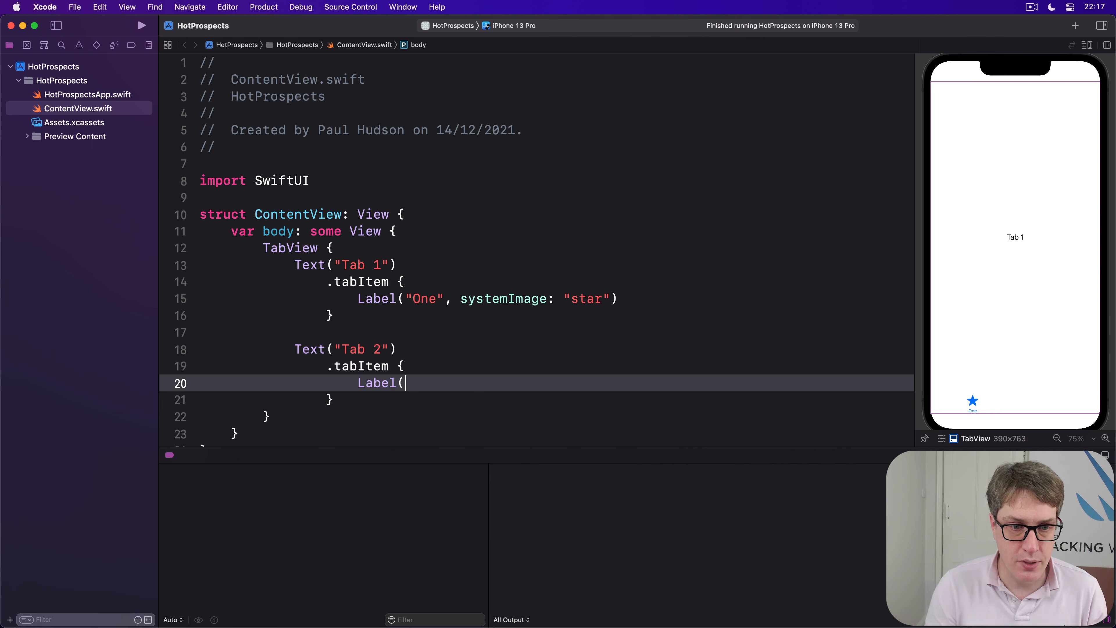
pyautogui.write('"Two"m s)')
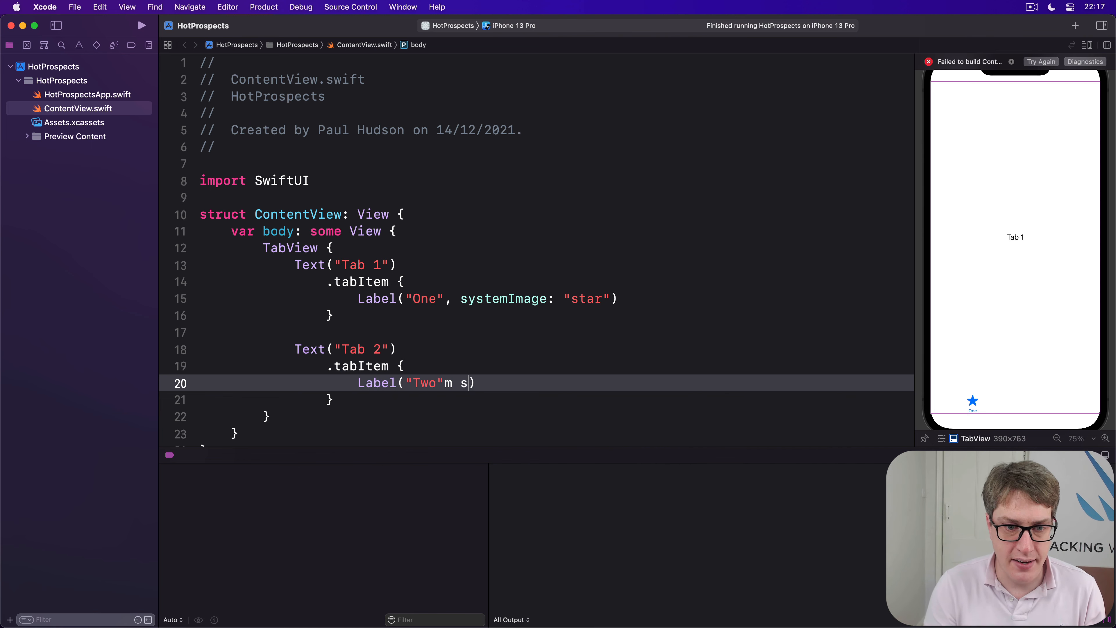
pyautogui.write(', systemImage: "ci"')
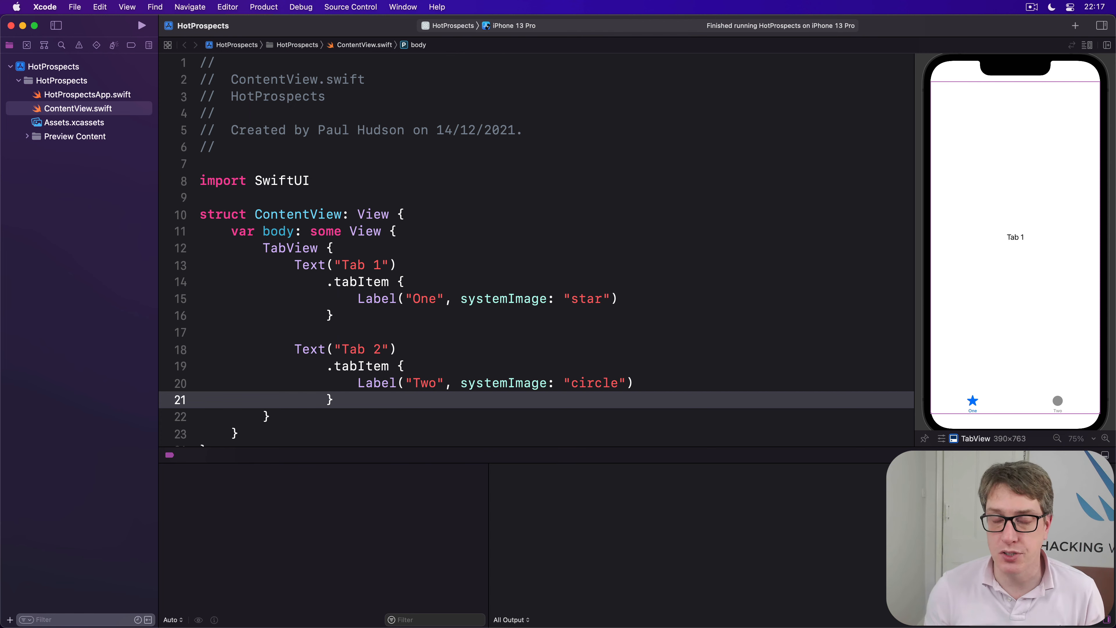
pyautogui.click(405, 213)
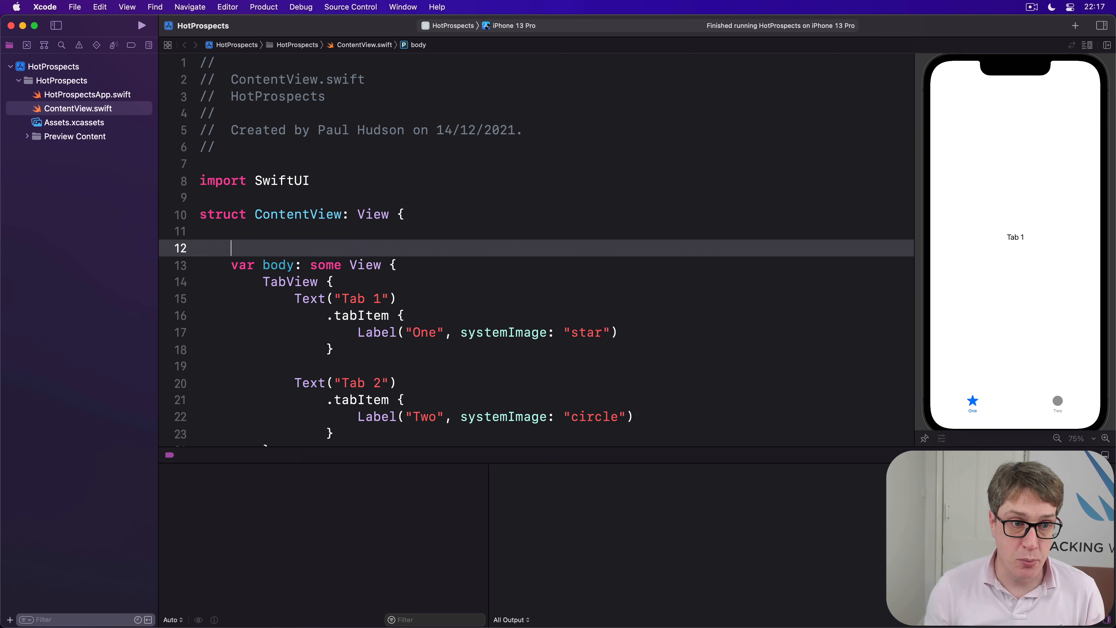
pyautogui.write('@State p')
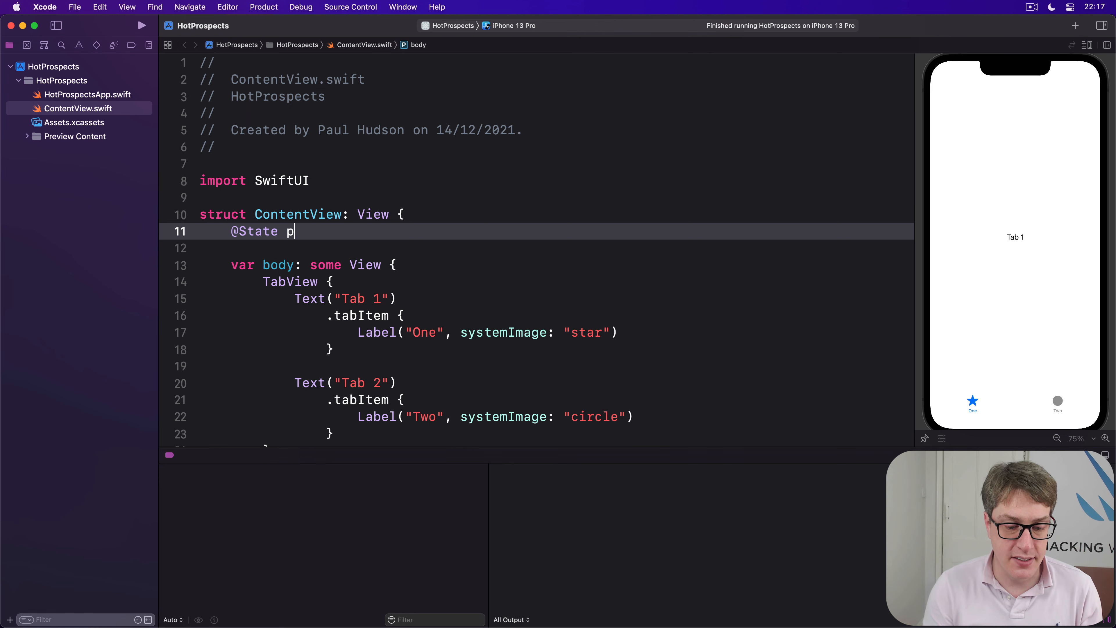
pyautogui.write('rivate var selected')
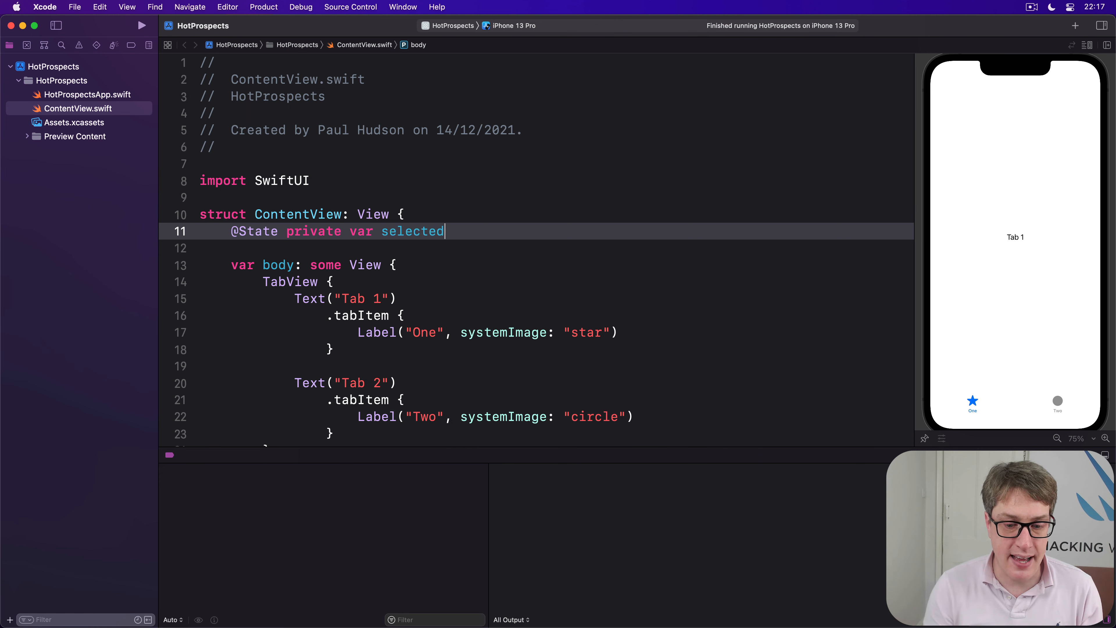
pyautogui.write('Tab = "One"')
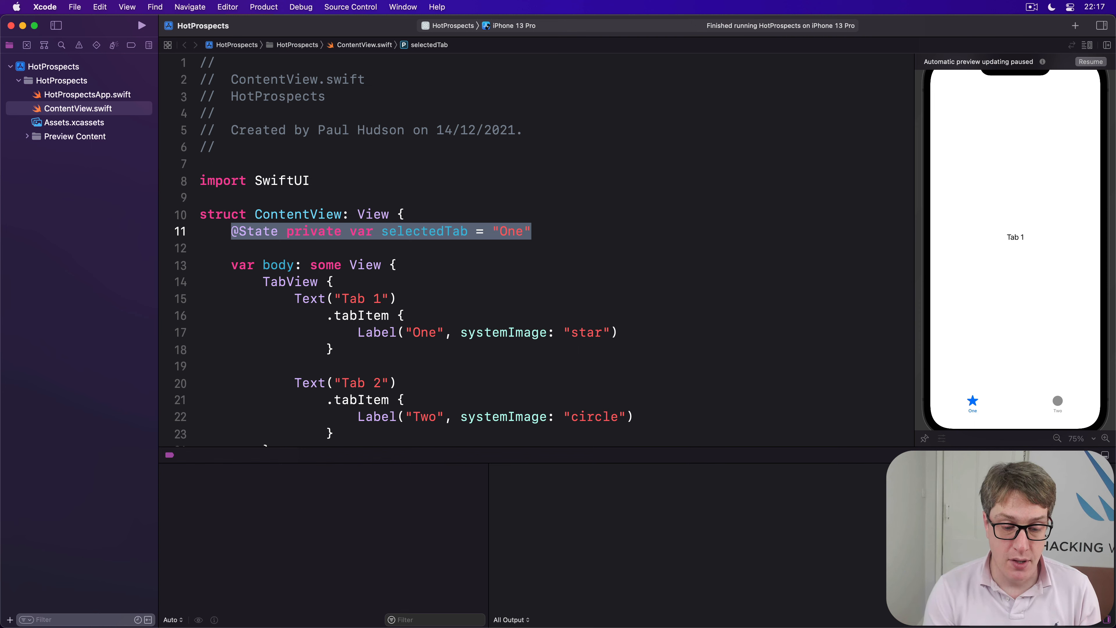
pyautogui.moveTo(429, 489)
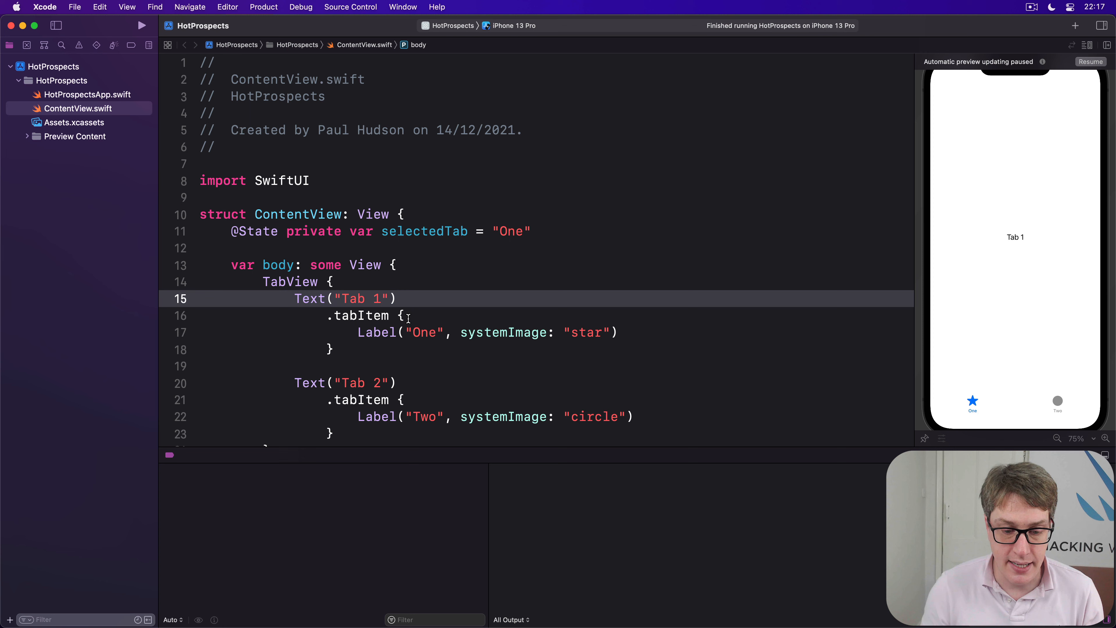
# Add .onTapGesture { selectedTab = "Two" } under Text("Tab 1")
pyautogui.write('.onTapGesture {')
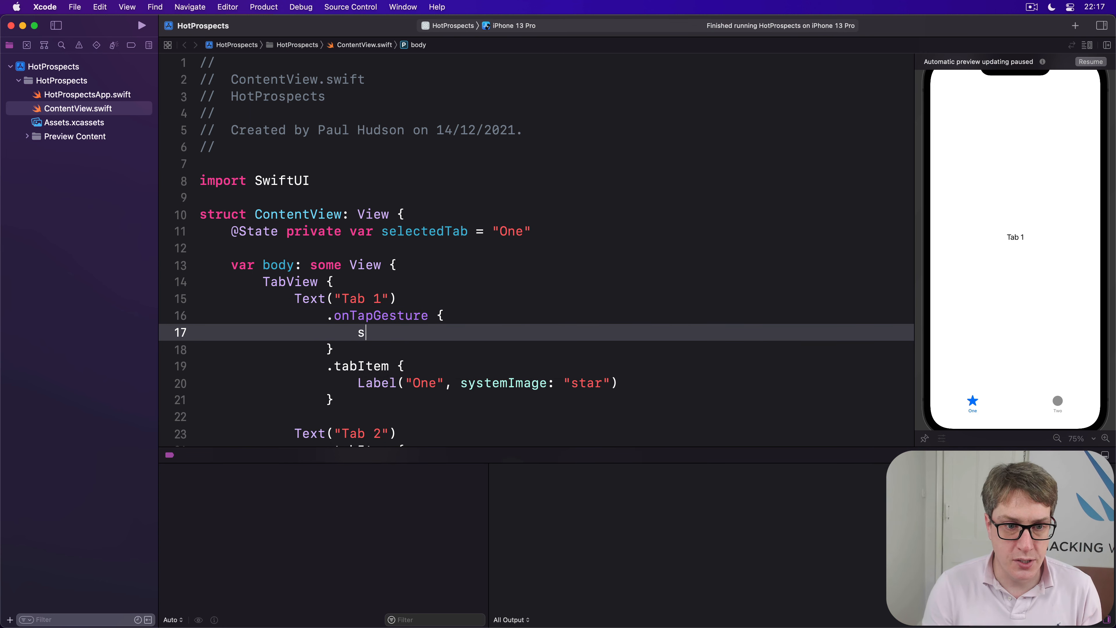
pyautogui.write('electedTab = "T"')
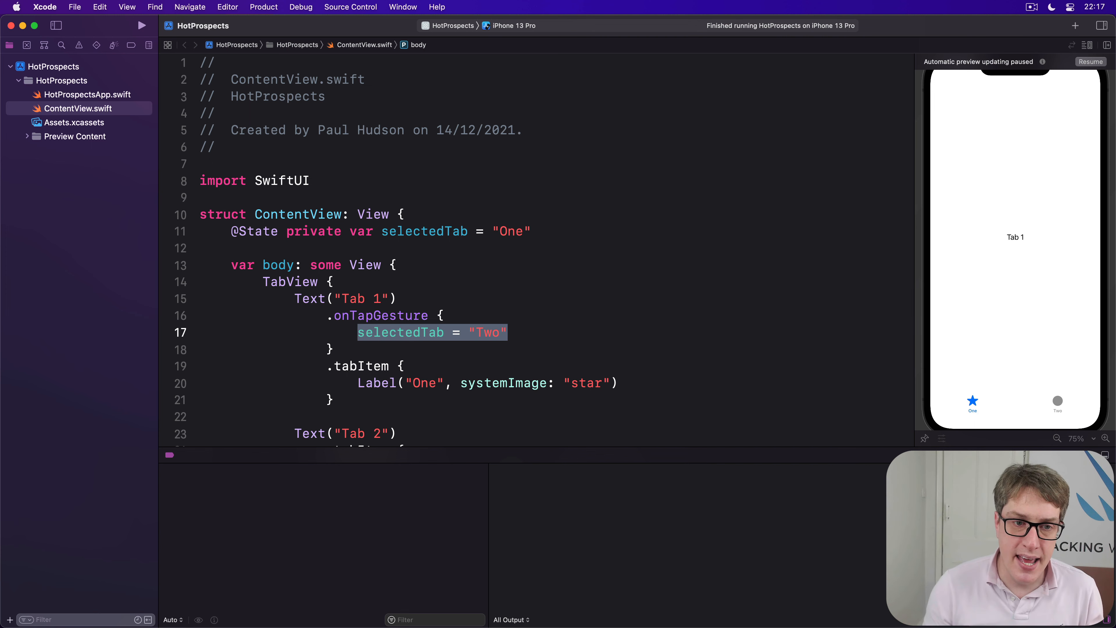
pyautogui.doubleClick(424, 231)
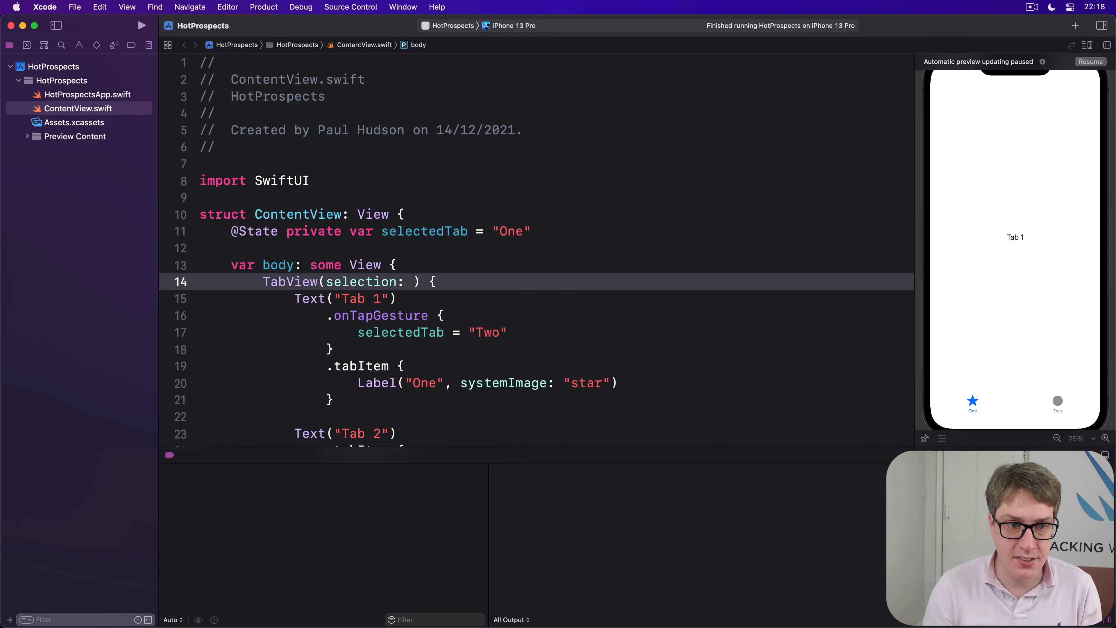
# Change TabView to TabView(selection: $selectedTab) so it binds to the state
pyautogui.write('$selectedTab')
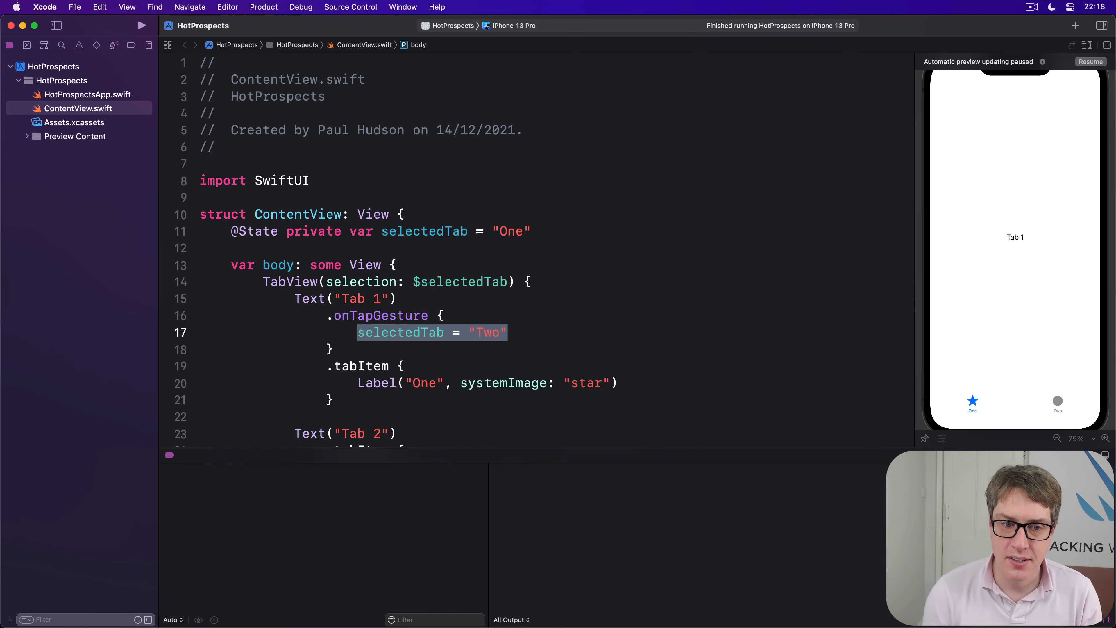
pyautogui.scroll(-3)
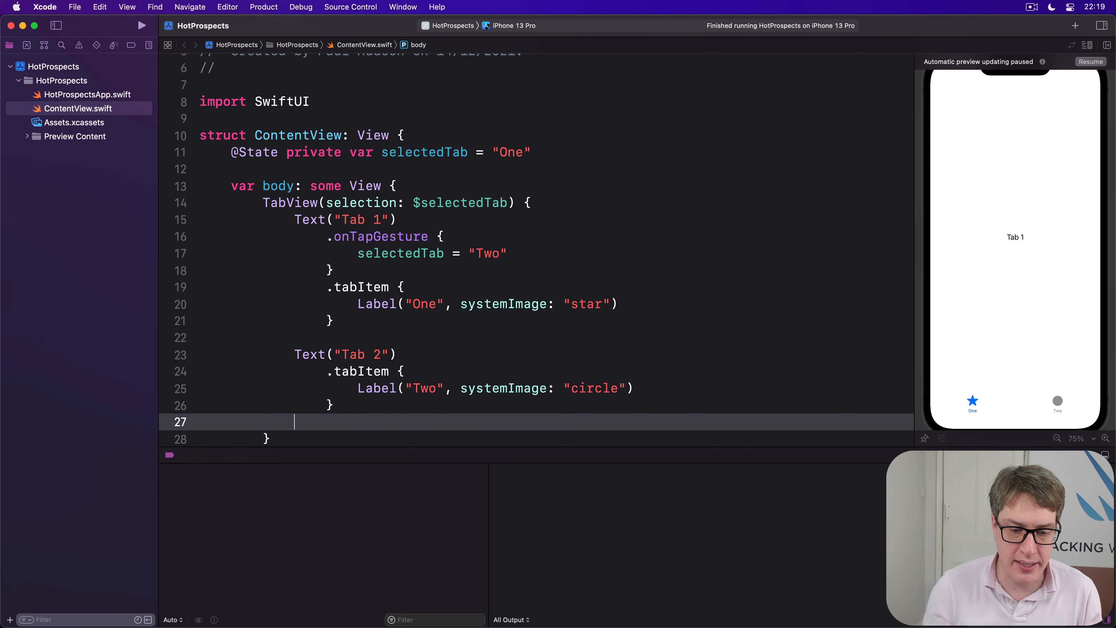
# Add .tag("Two") after the second tab's tabItem so it matches the tap selection
pyautogui.write('.tag("T")')
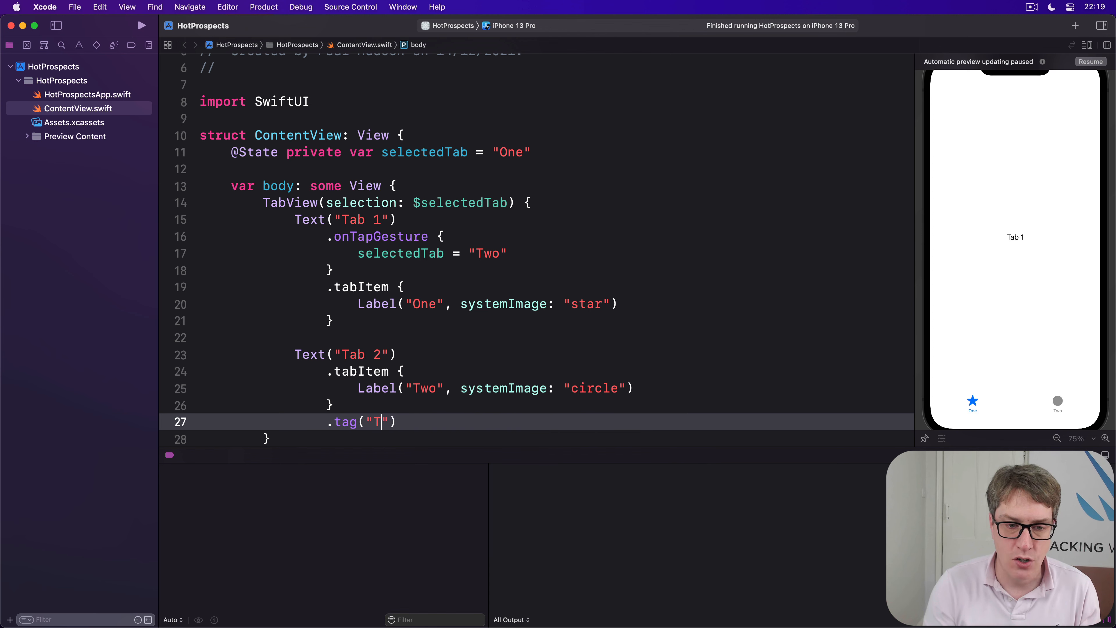
pyautogui.write('wo')
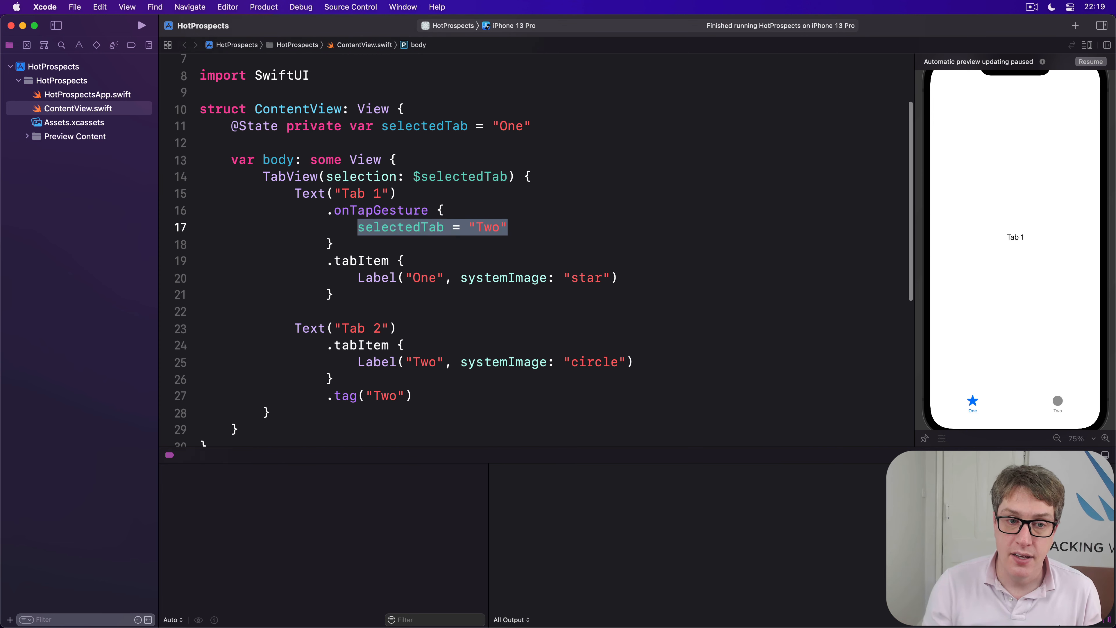
pyautogui.click(413, 391)
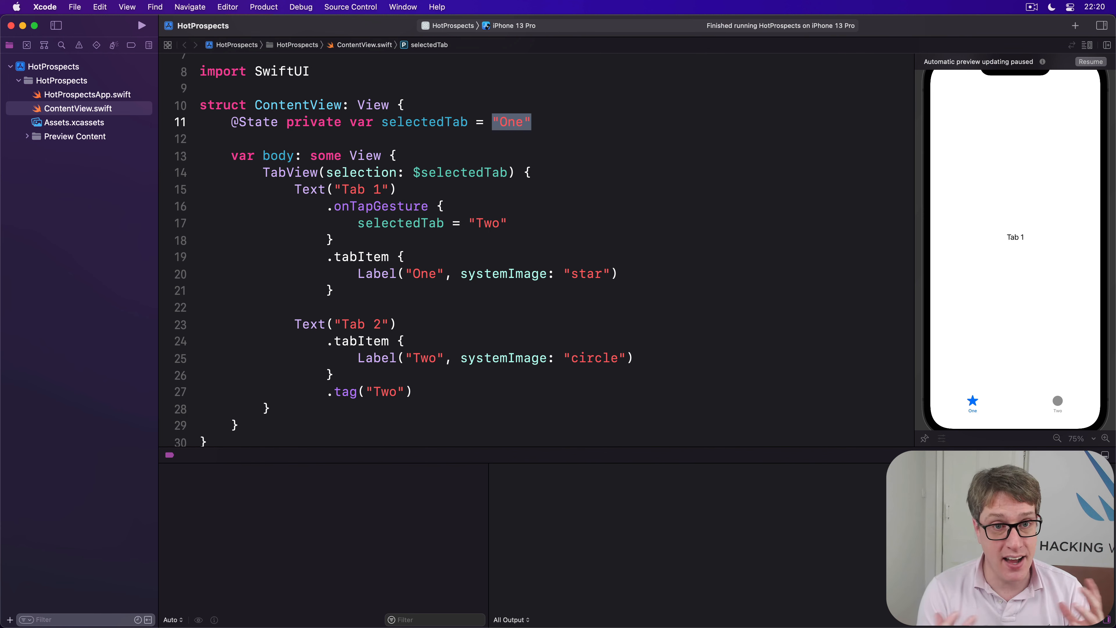
# Try typing TabView( for autocompletion, undo it, and start a new line above selectedTab
pyautogui.click(444, 156)
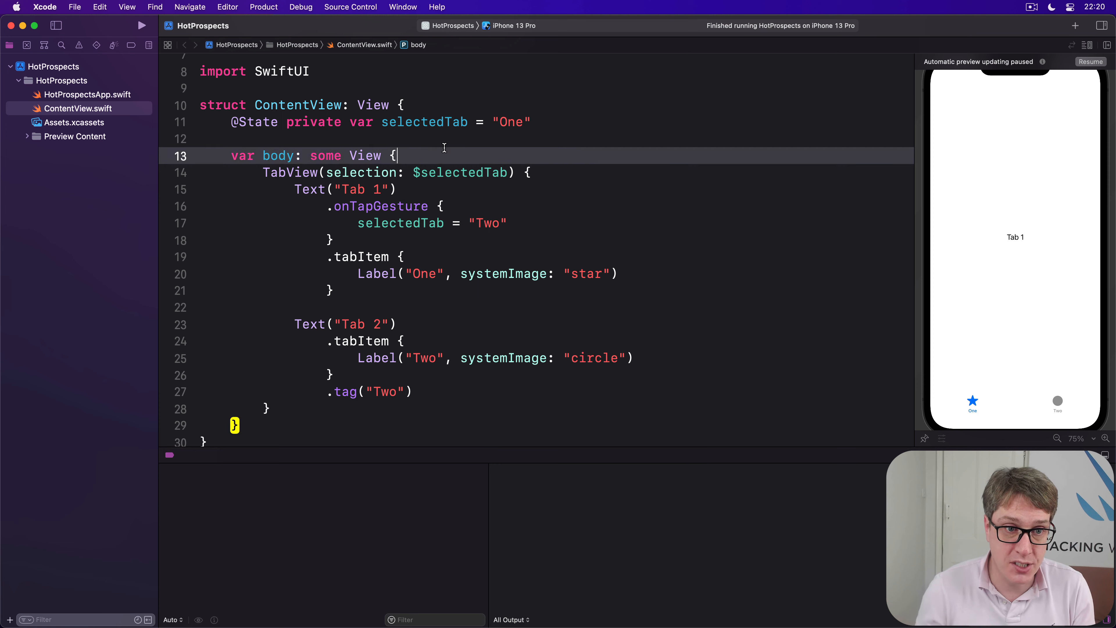
pyautogui.write('TabView(')
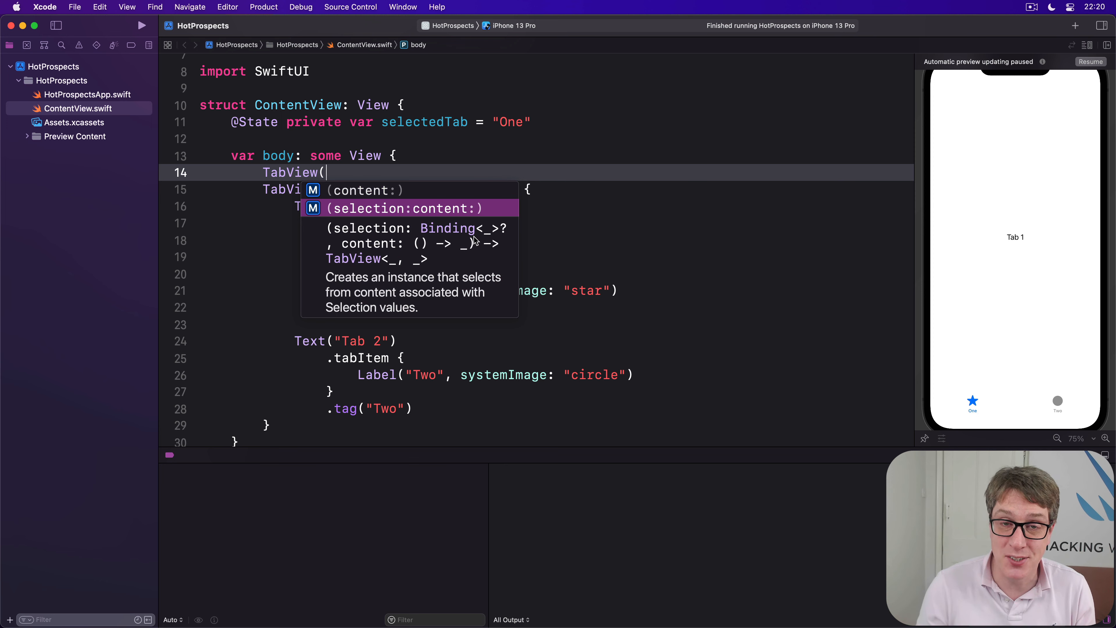
pyautogui.click(404, 209)
pyautogui.write('s')
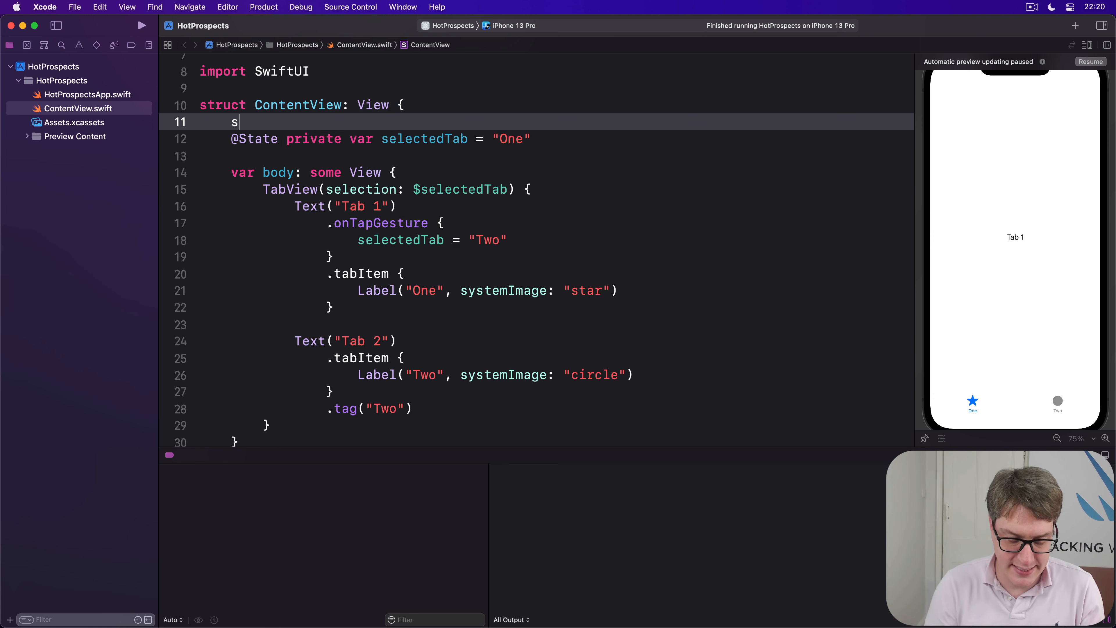
# Try a static let tag line, remove it, and rewrite Tab 2's tag argument as Content
pyautogui.write('tatic let tag = "ContentV')
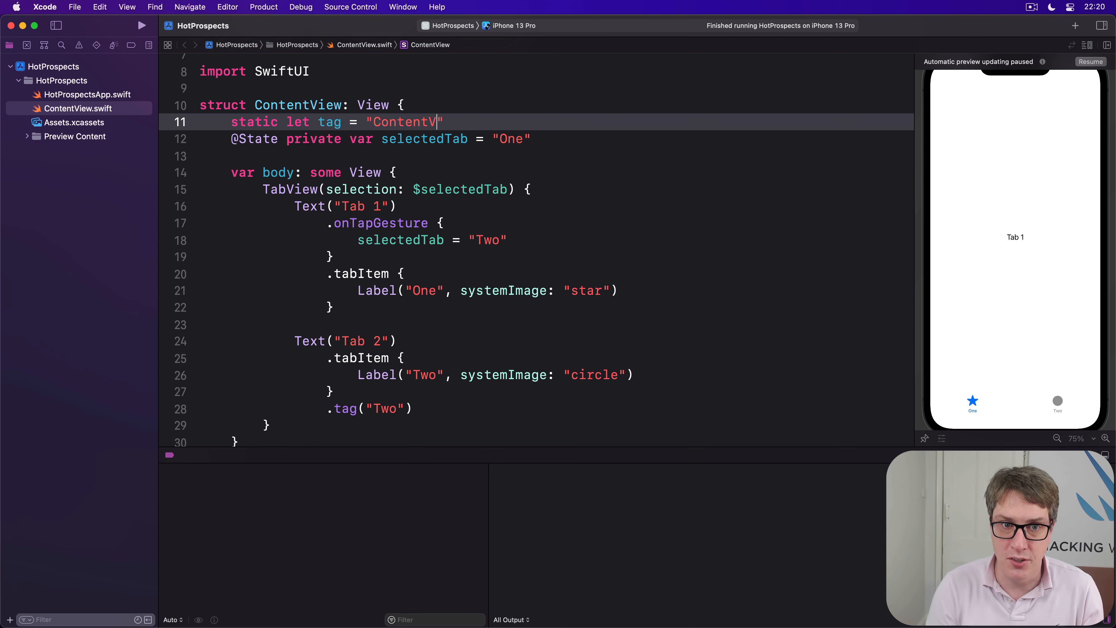
pyautogui.write('HomeV')
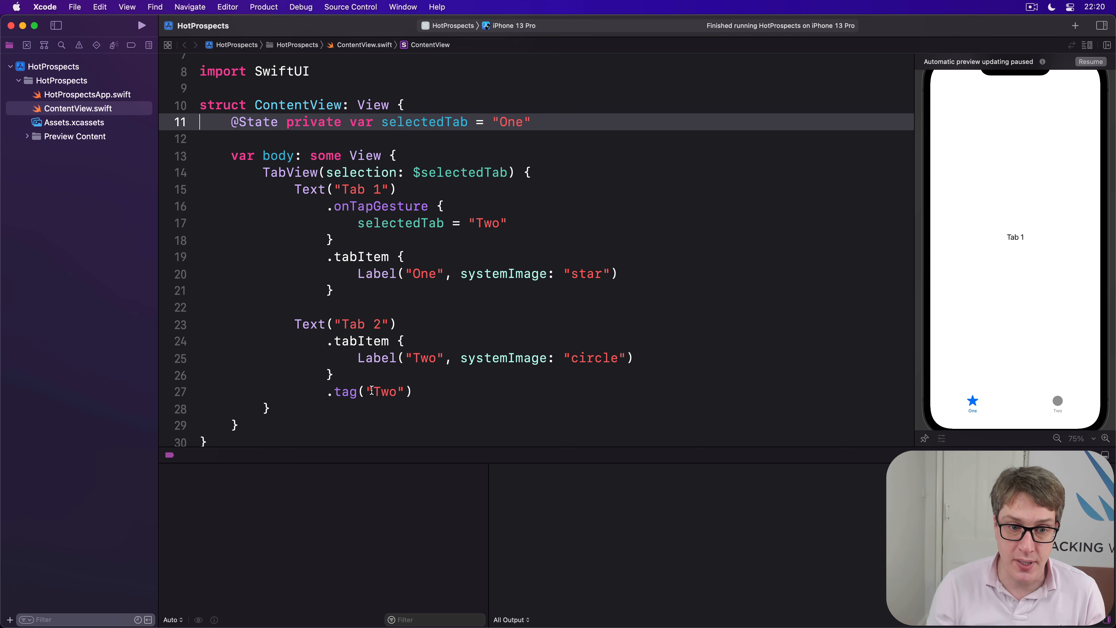
pyautogui.write('Content')
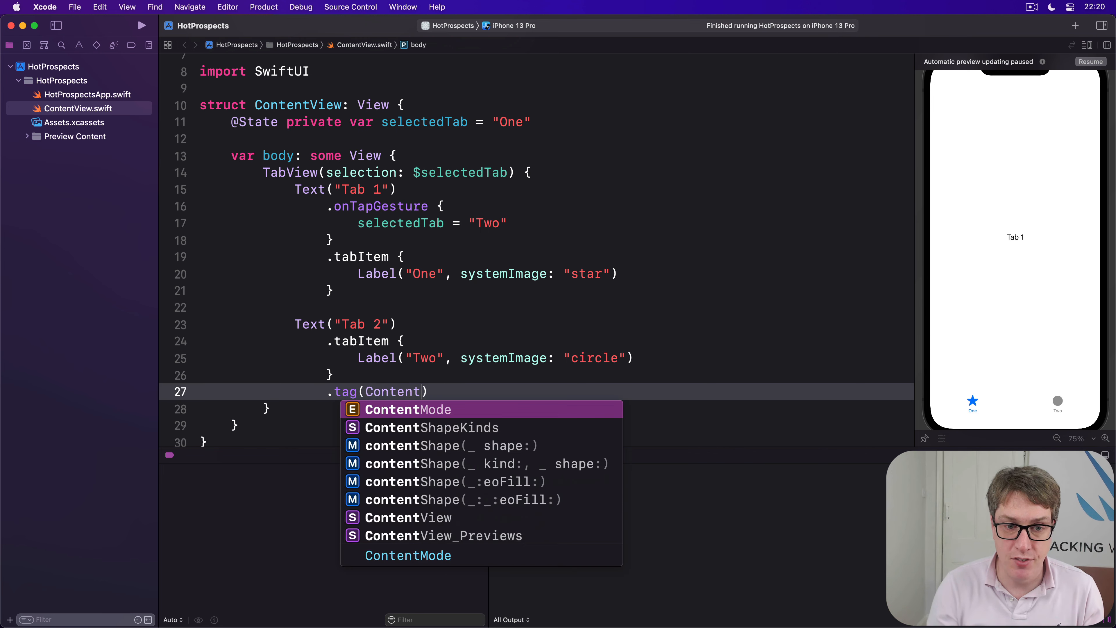